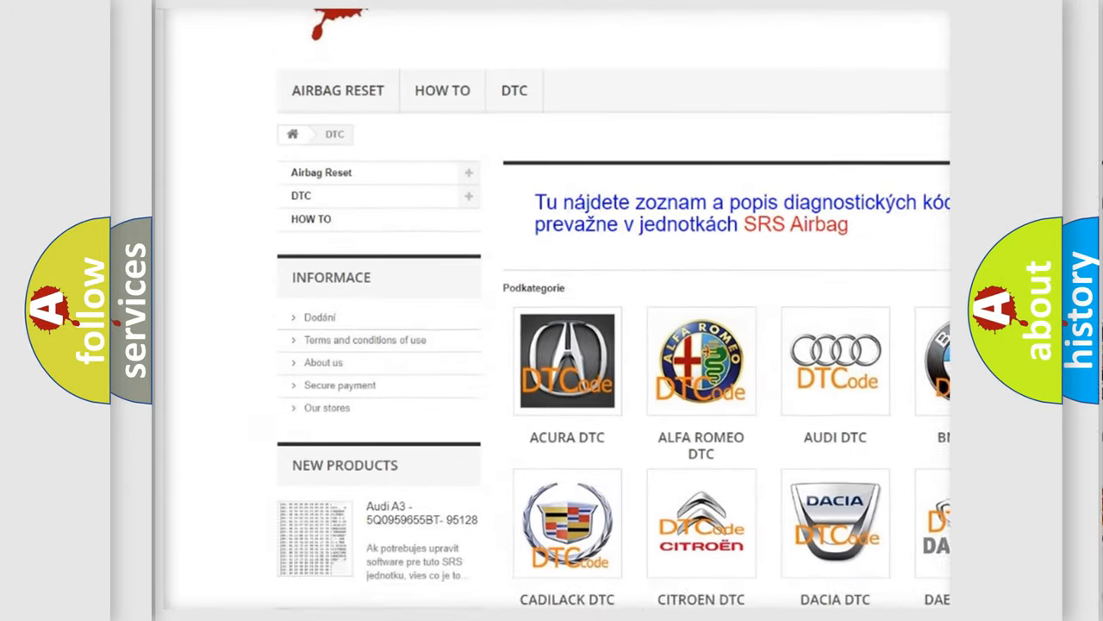
{"action": "scroll", "scroll_direction": "down", "scroll_amount": 3}
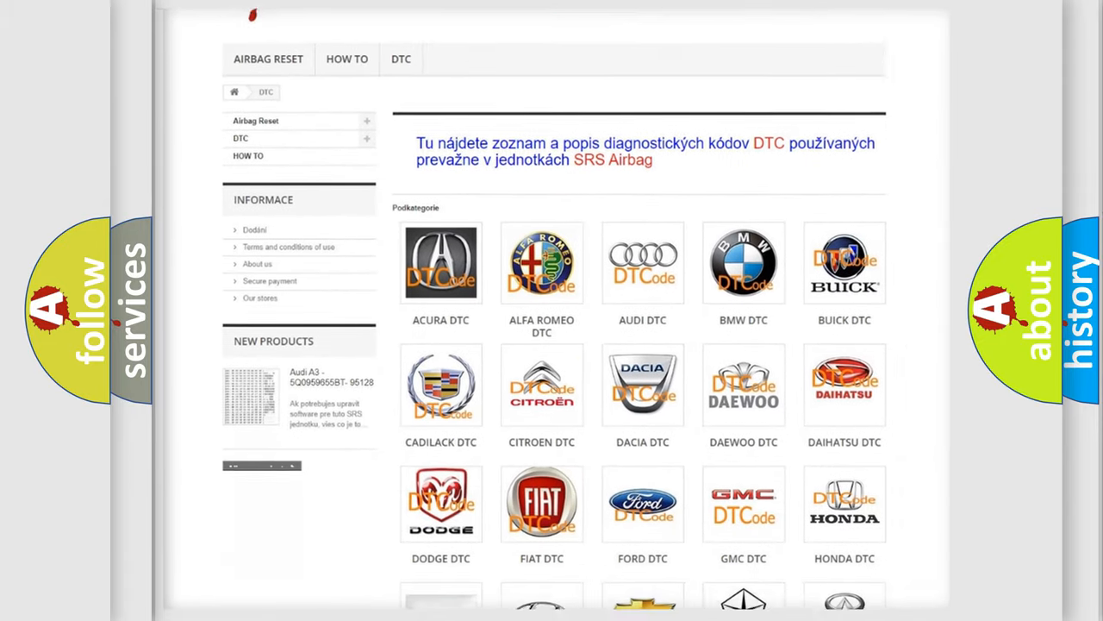
{"action": "scroll", "scroll_direction": "down", "scroll_amount": 3}
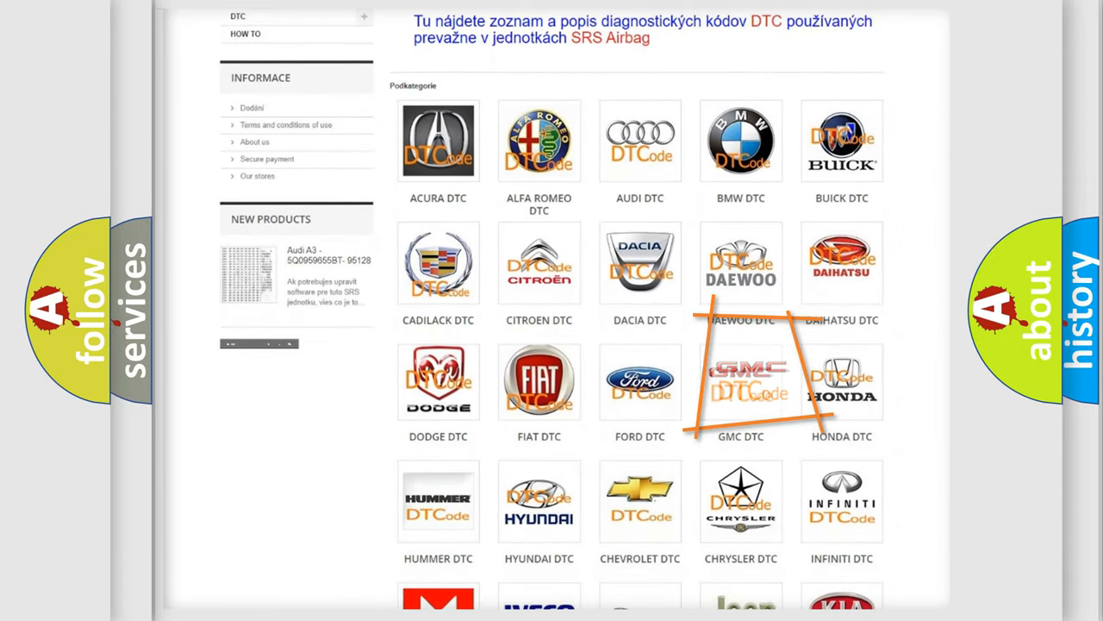